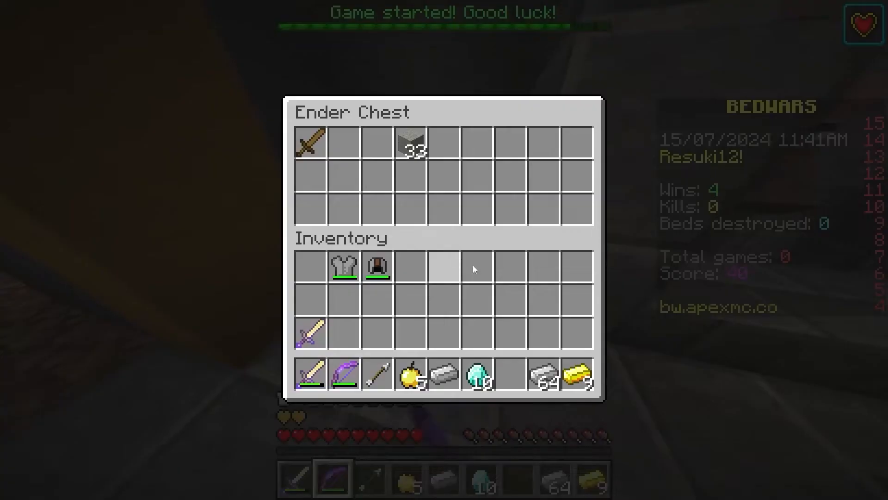
# Close the ender chest inventory and resume the Bedwars match.
pyautogui.press('Escape')
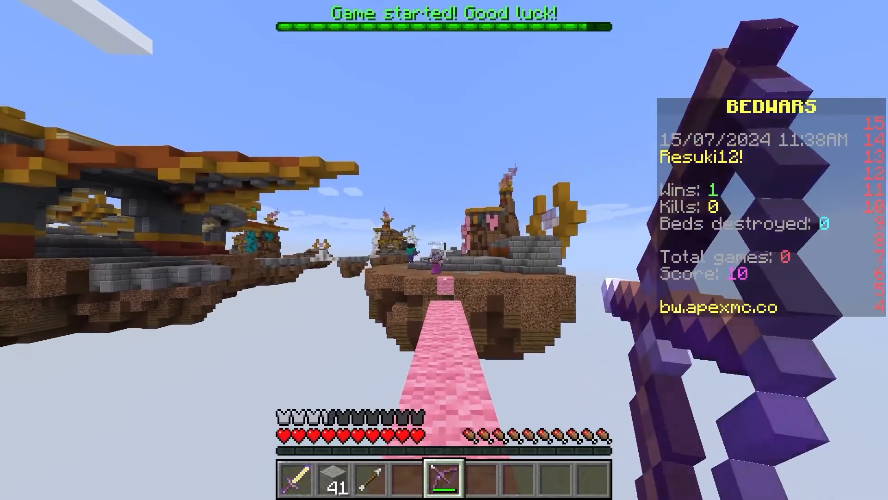
pyautogui.moveTo(444, 250)
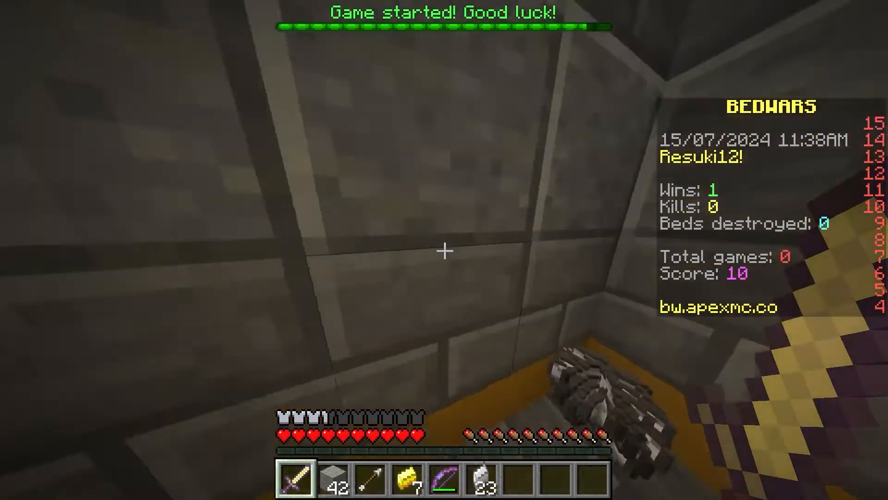
pyautogui.moveTo(444, 250)
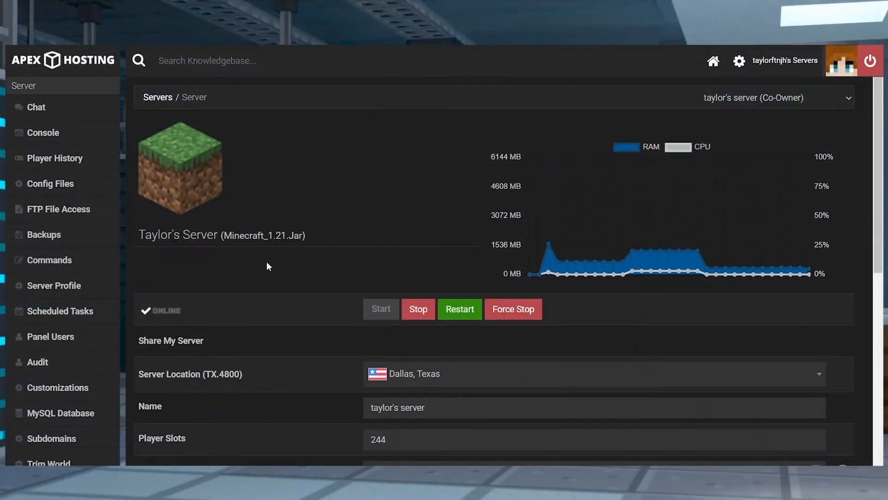
# Search 'paper' under Game File and change the version to Paper 1.21 [Latest].
pyautogui.scroll(-3)
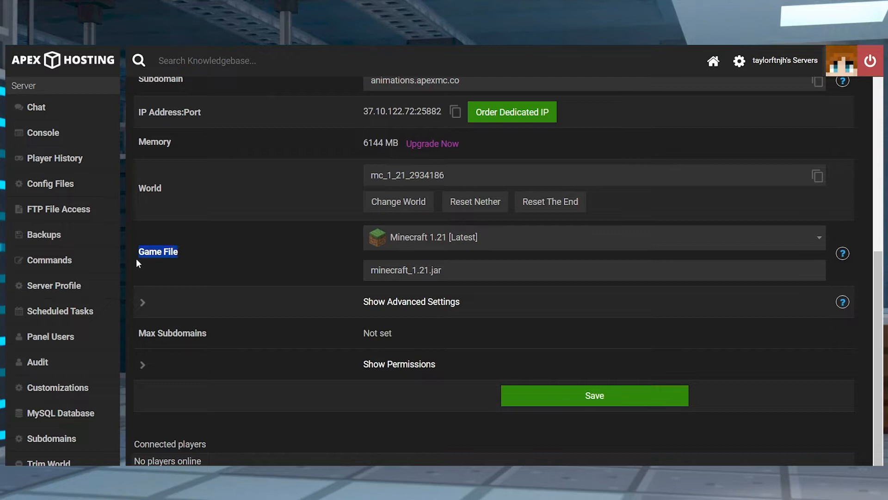
pyautogui.moveTo(466, 249)
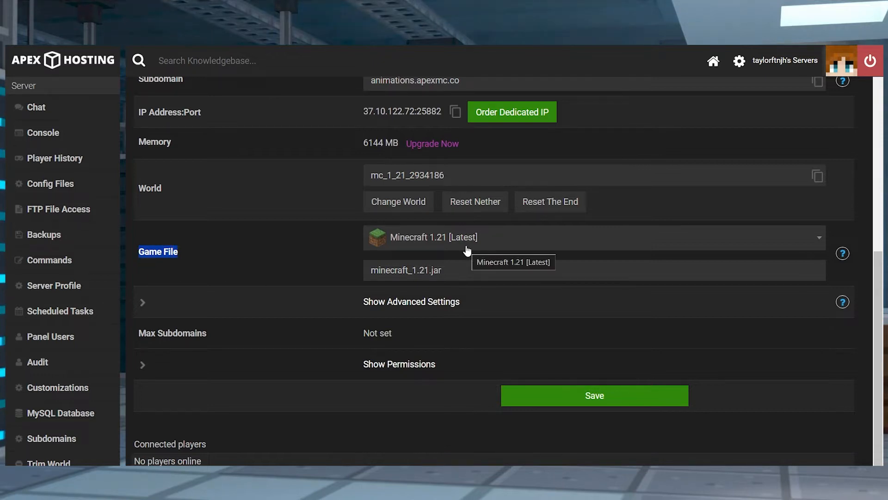
pyautogui.write('pap')
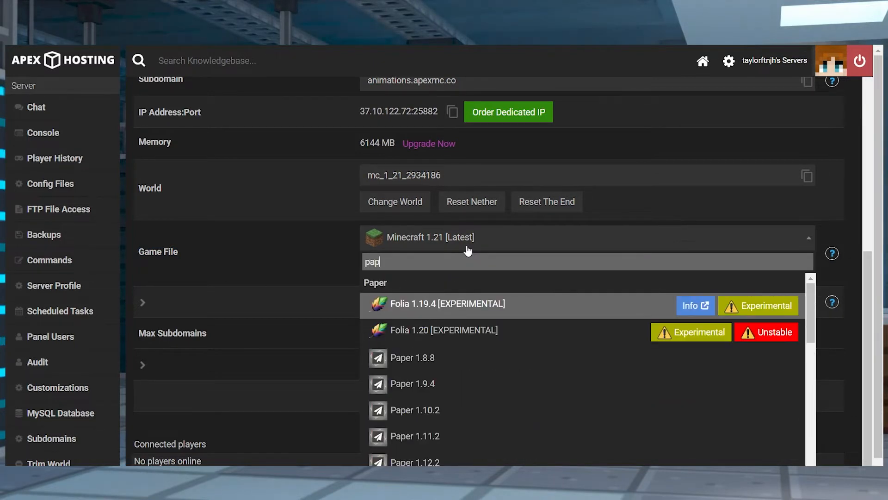
pyautogui.write('er')
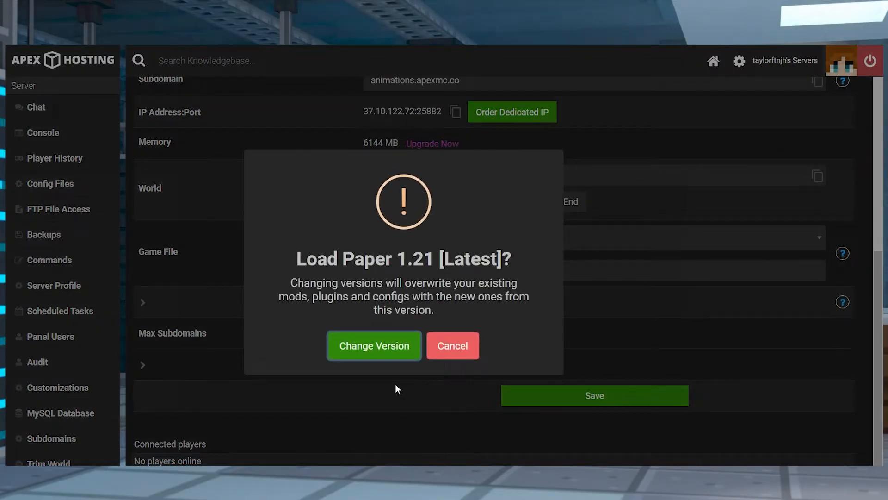
pyautogui.click(373, 345)
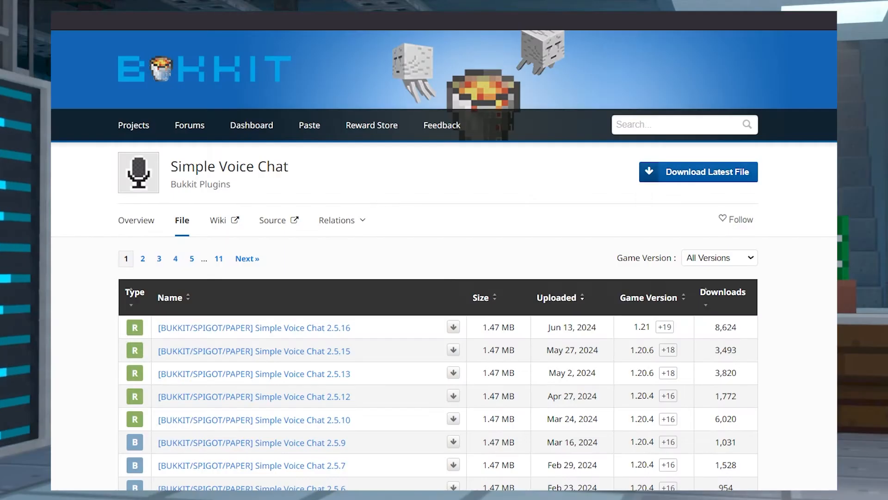
pyautogui.moveTo(632, 333)
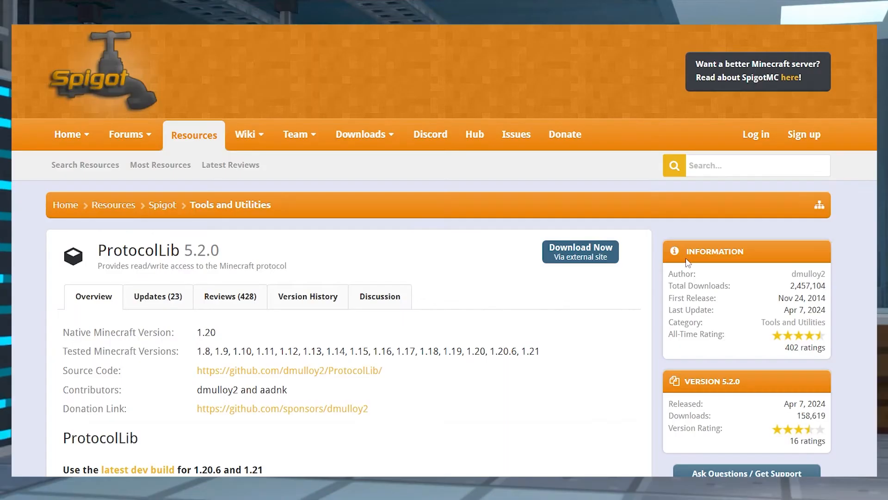
pyautogui.moveTo(622, 300)
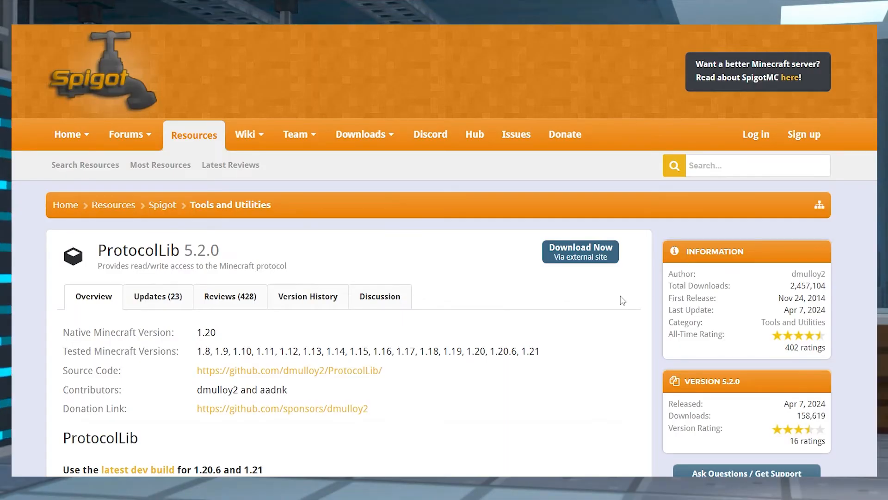
pyautogui.moveTo(588, 315)
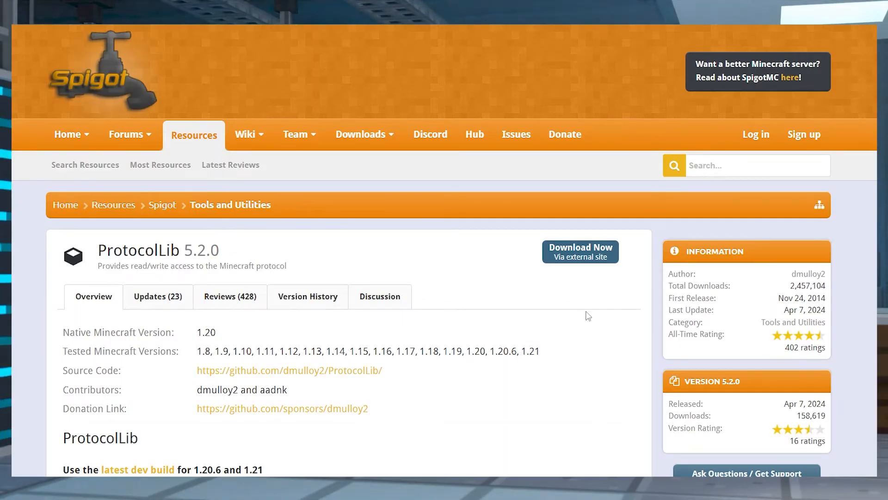
pyautogui.moveTo(580, 251)
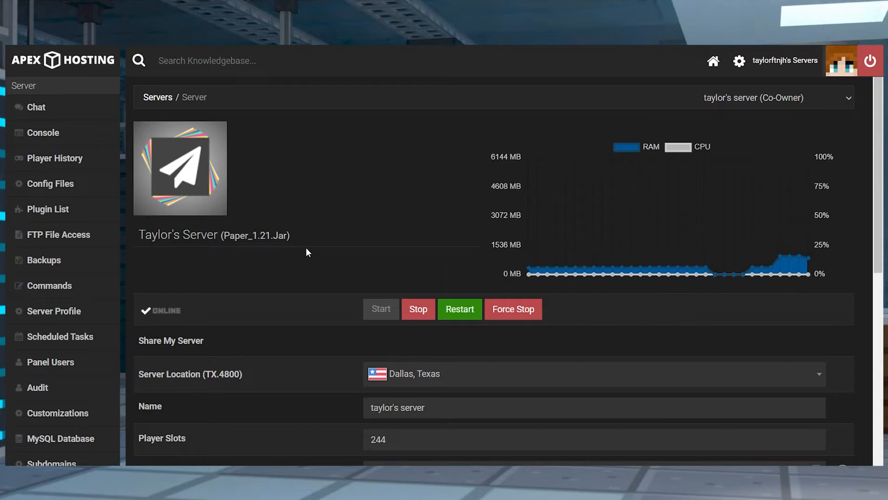
pyautogui.moveTo(58, 234)
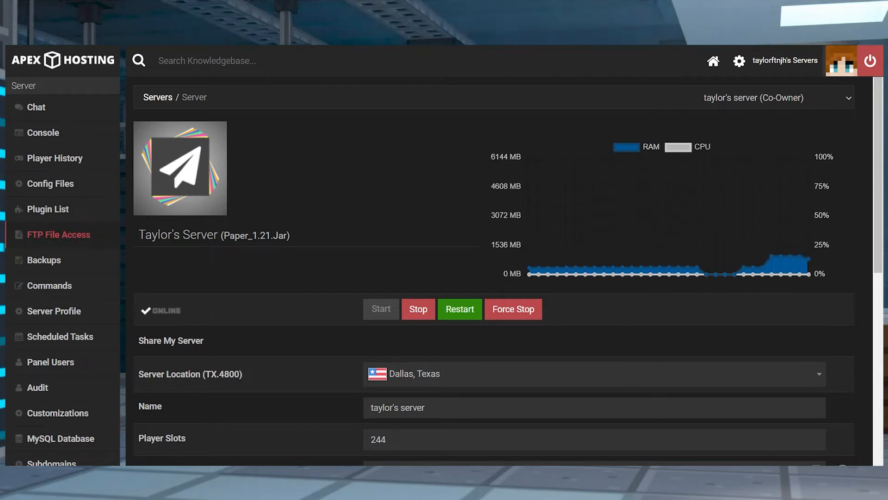
# Open FTP File Access from the Paper 1.21 server's sidebar.
pyautogui.click(57, 234)
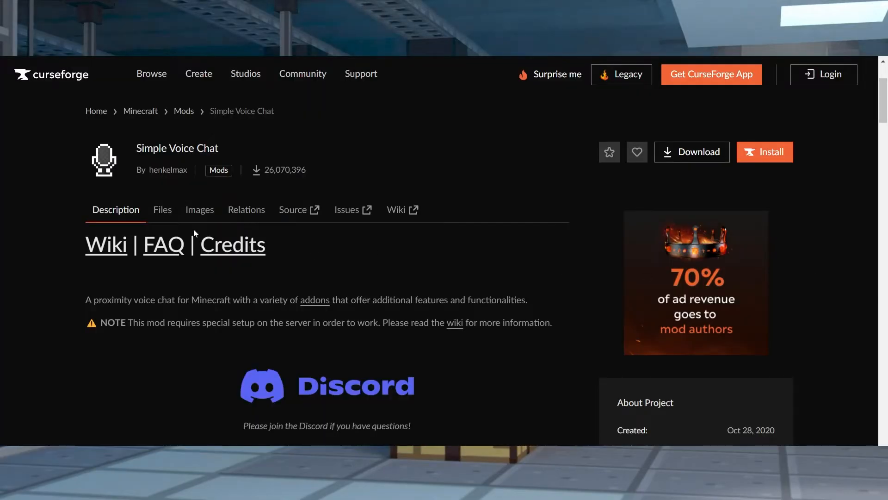
# Open the Simple Voice Chat project page on CurseForge.
pyautogui.click(162, 209)
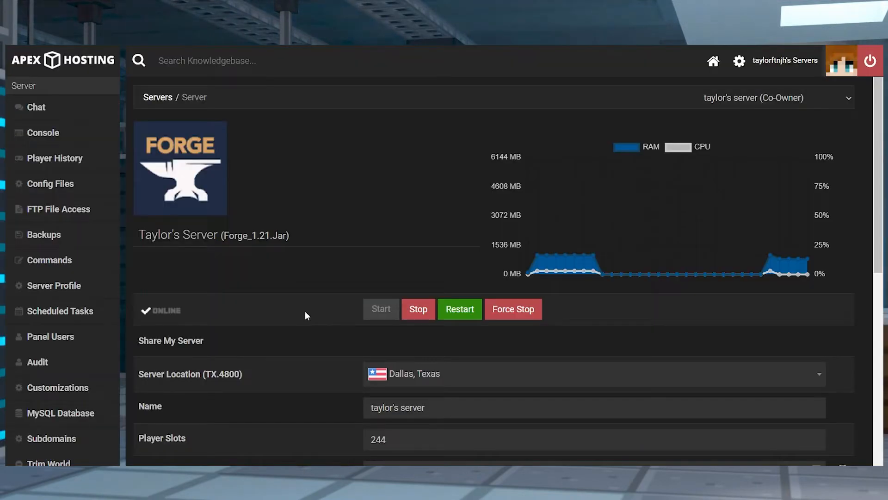
pyautogui.moveTo(102, 209)
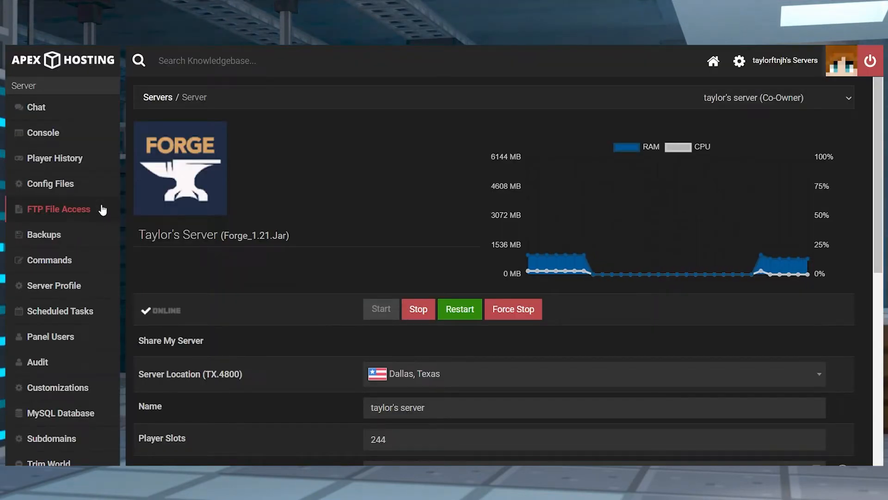
# Open FTP File Access, then restart the Forge 1.21 server from the dashboard.
pyautogui.click(58, 209)
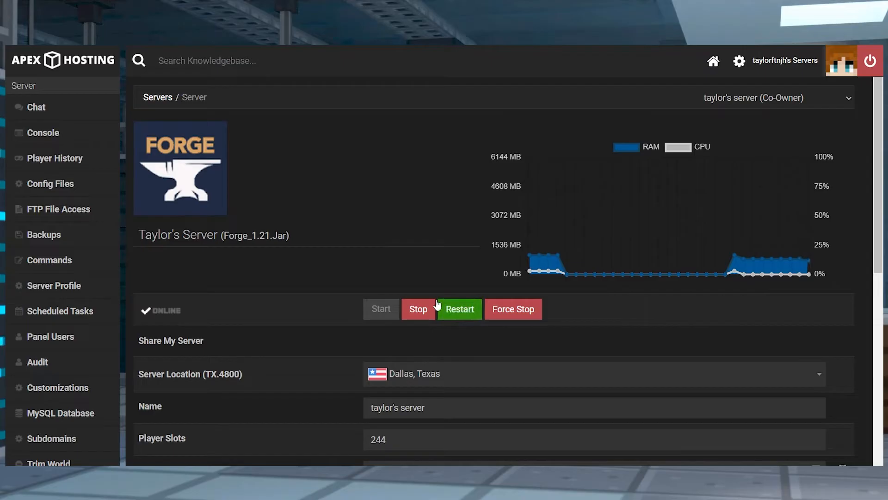
pyautogui.click(418, 309)
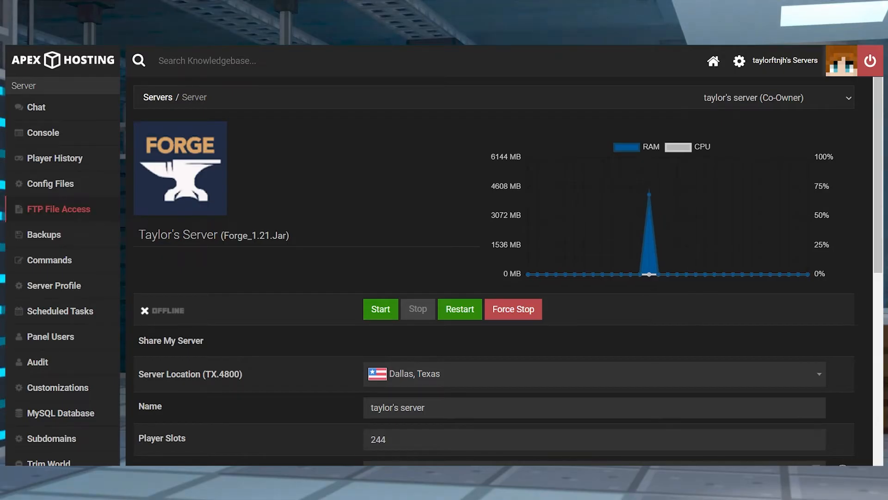
# Browse plugins > voicechat and open voicechat-server.properties for editing.
pyautogui.click(59, 210)
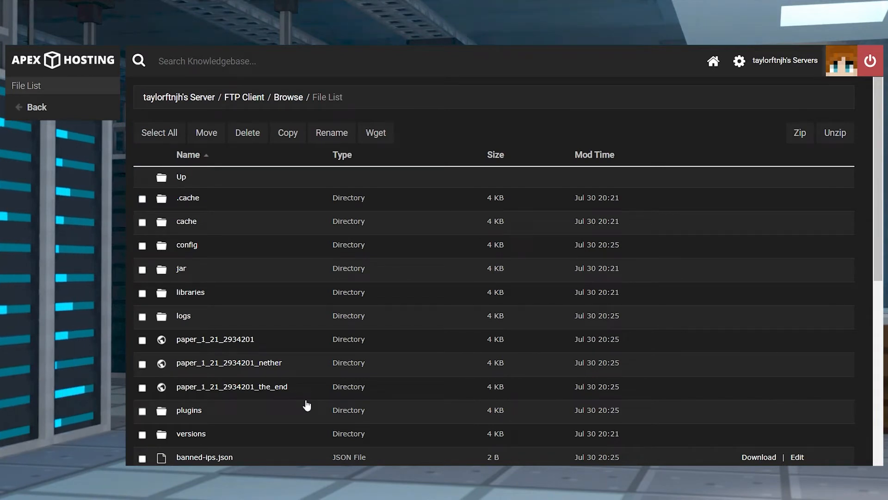
pyautogui.moveTo(268, 411)
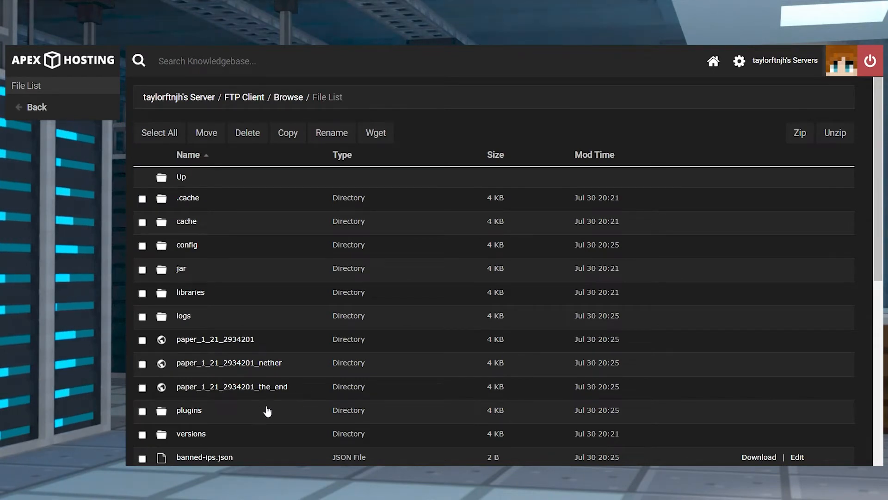
pyautogui.click(189, 410)
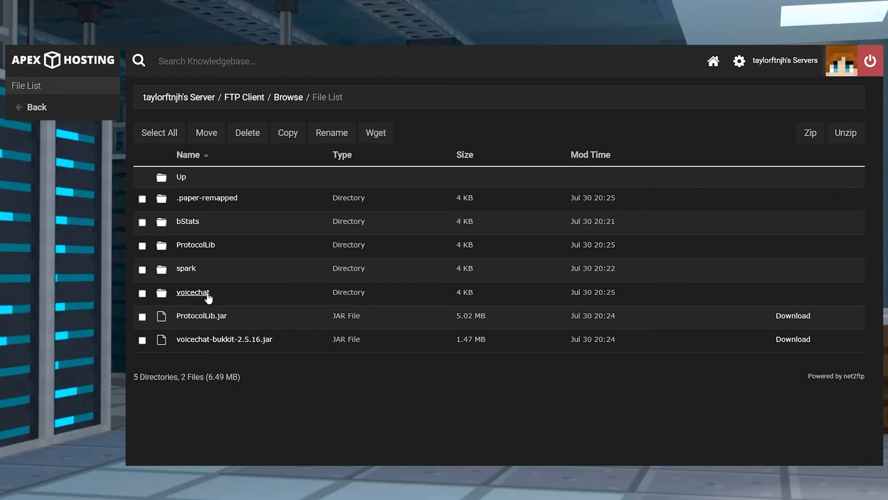
pyautogui.click(193, 292)
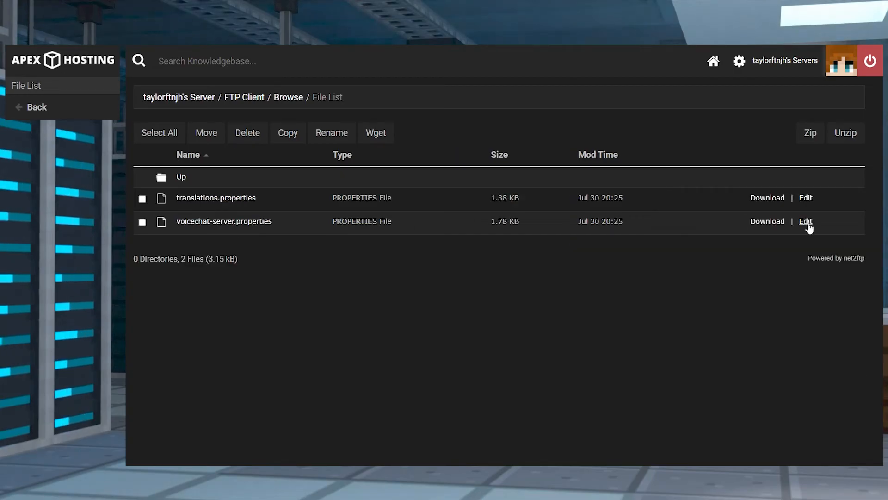
pyautogui.click(180, 176)
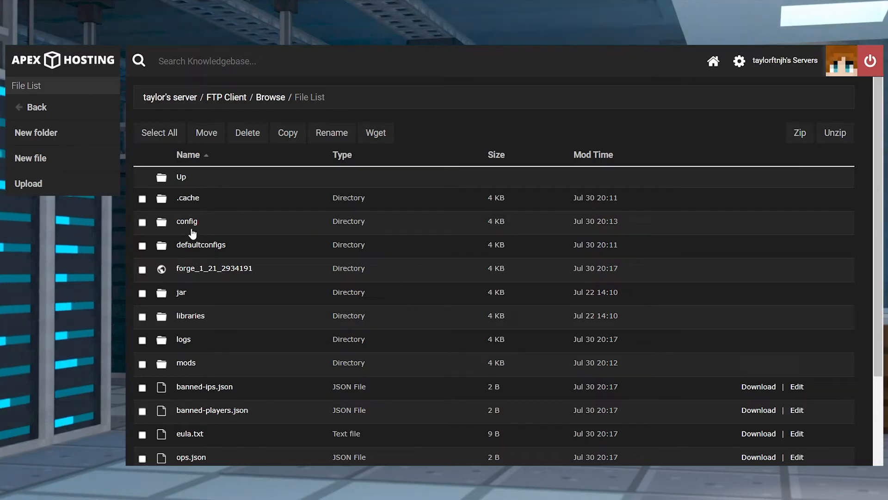
# Open the Forge server's config folder showing voicechat and fml.toml.
pyautogui.click(186, 221)
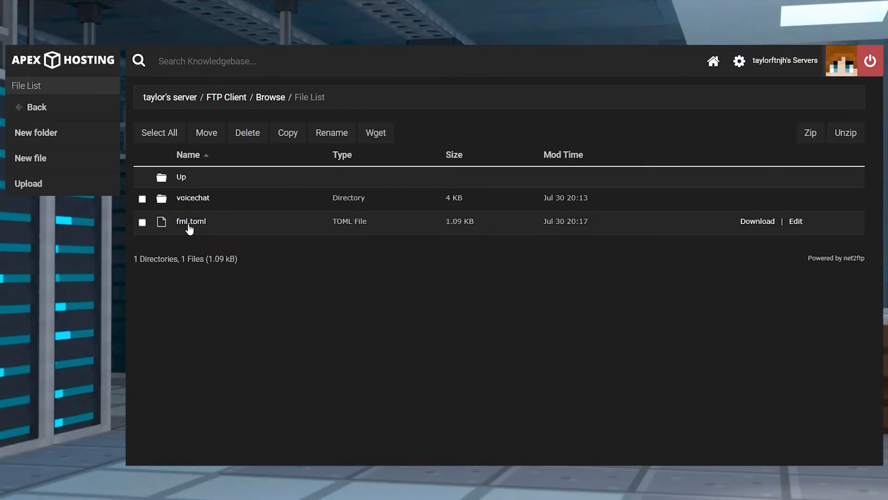
pyautogui.moveTo(210, 203)
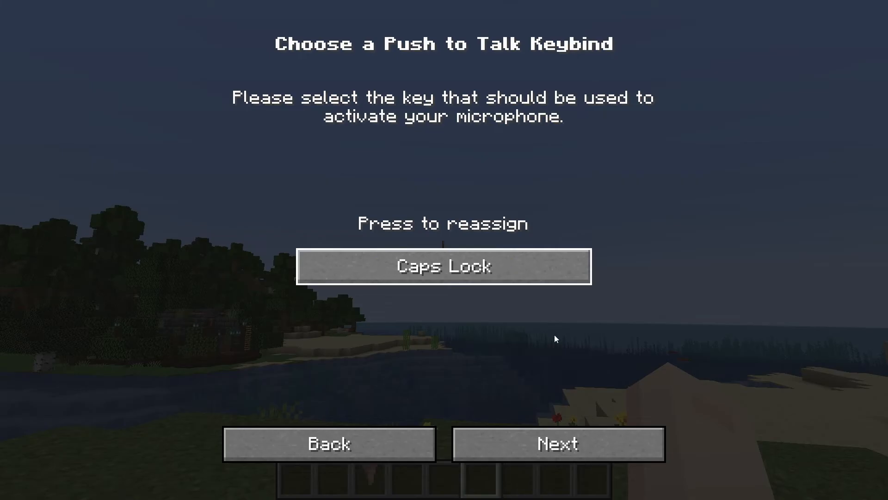
# Keep Caps Lock as the push-to-talk key and finish voice chat setup.
pyautogui.click(557, 443)
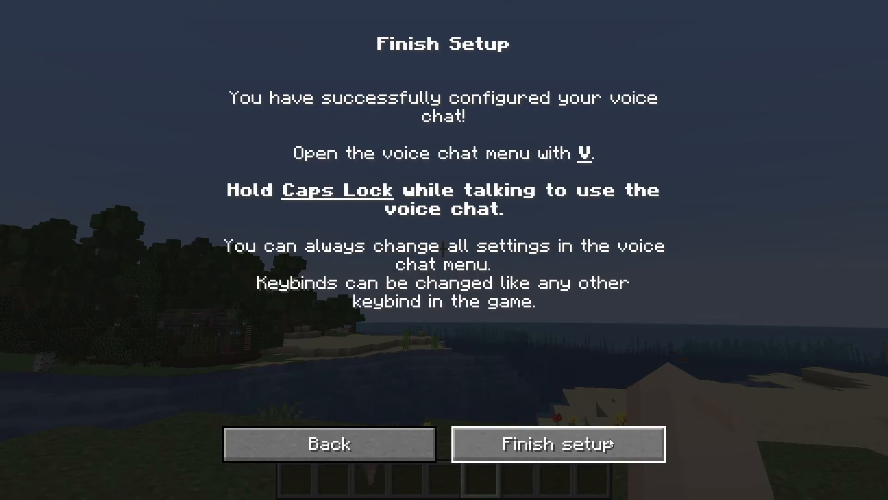
pyautogui.click(557, 443)
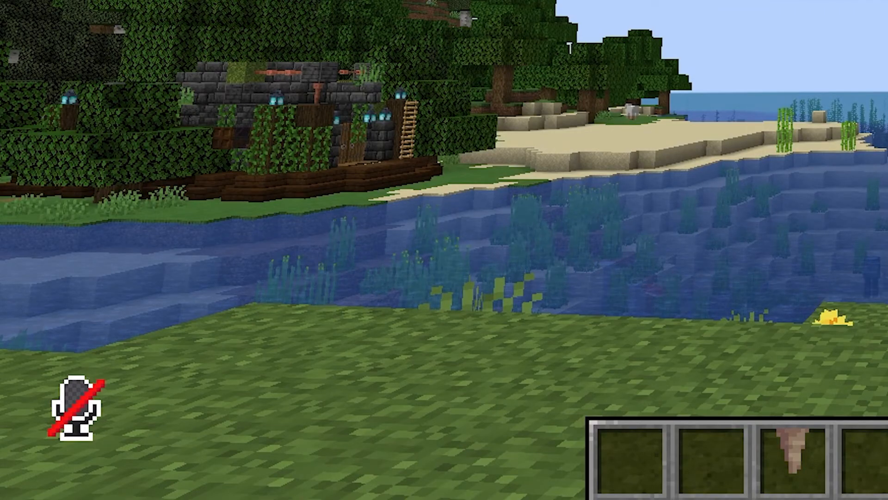
pyautogui.moveTo(445, 250)
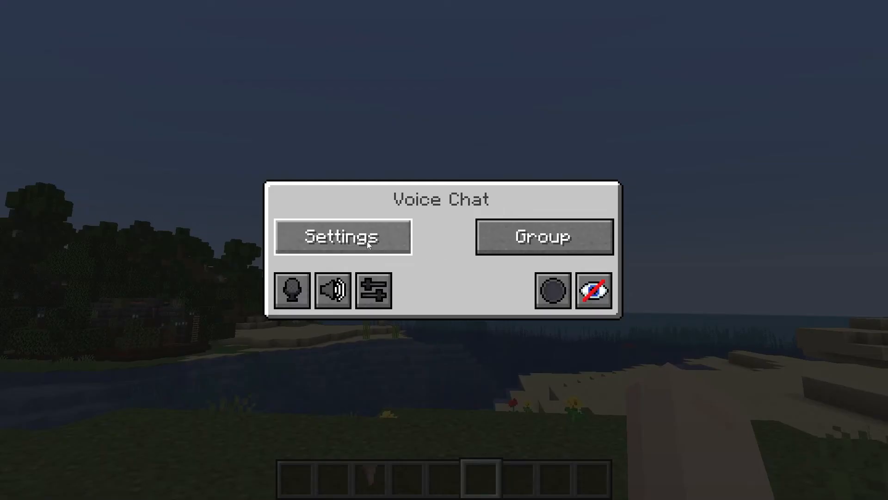
pyautogui.click(343, 237)
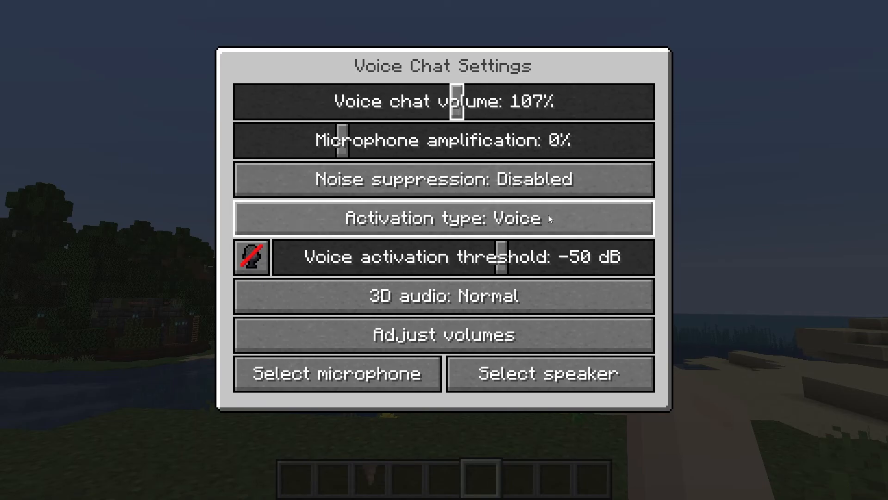
pyautogui.press('Escape')
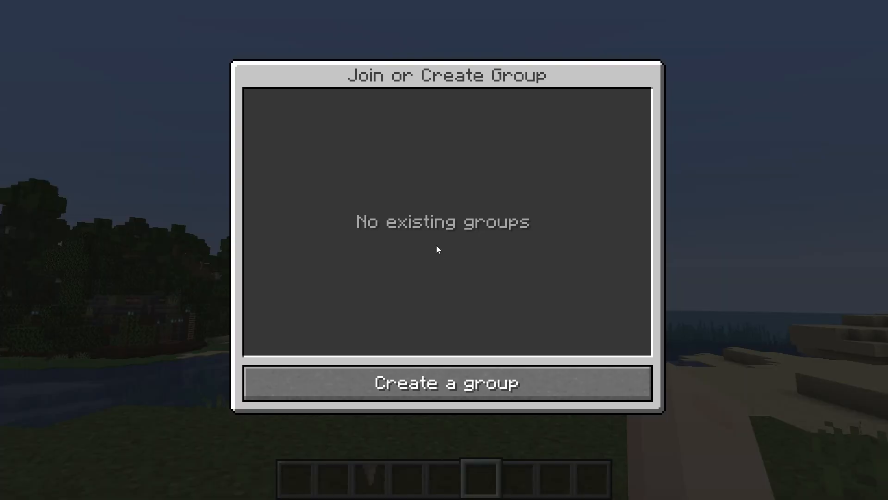
pyautogui.click(446, 381)
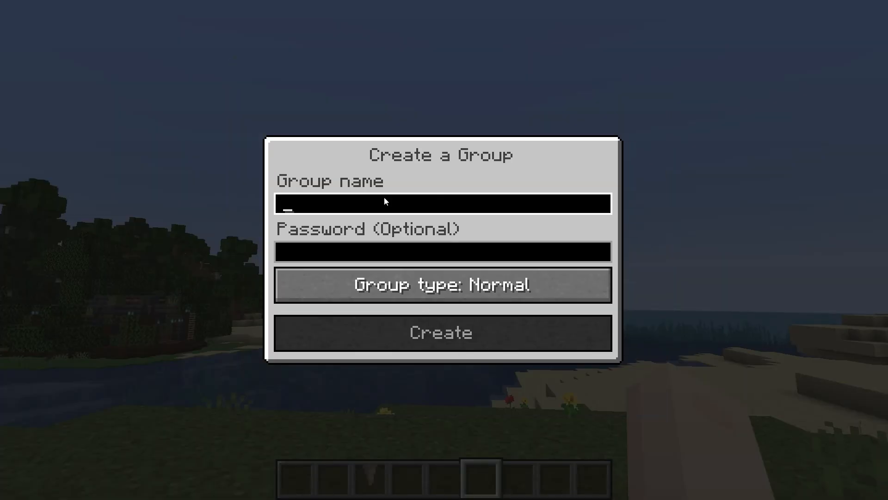
pyautogui.click(441, 284)
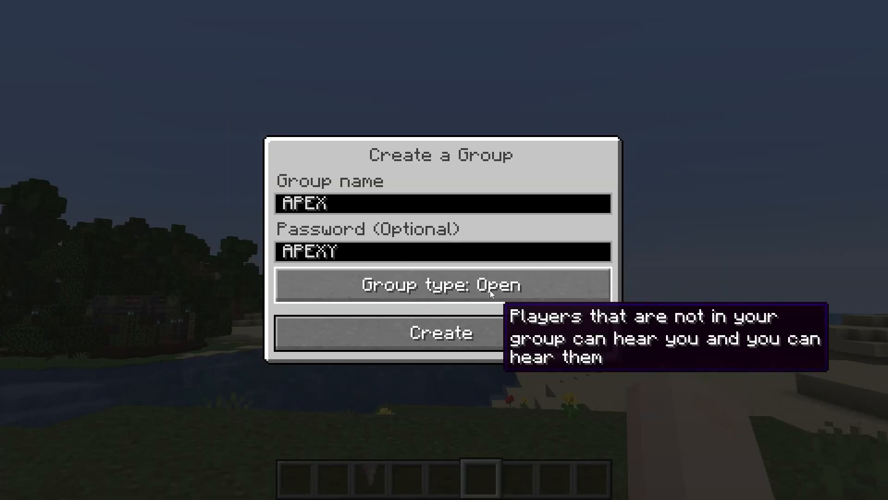
pyautogui.click(441, 285)
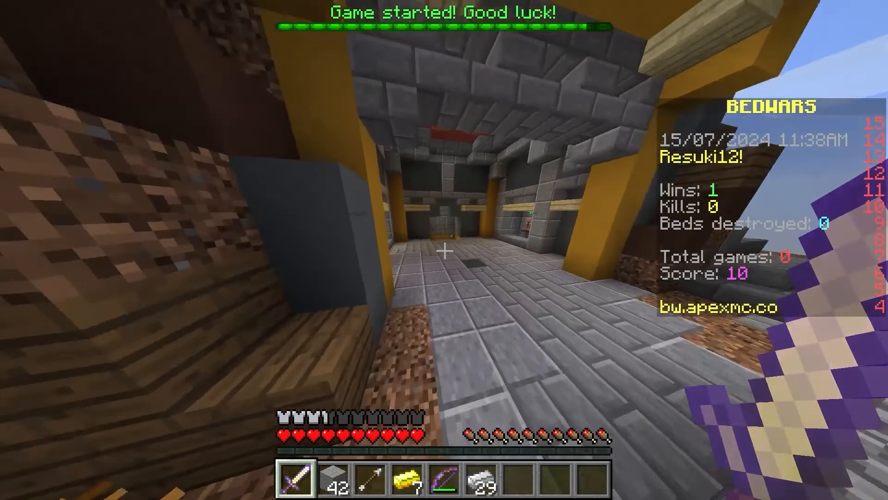
pyautogui.moveTo(445, 250)
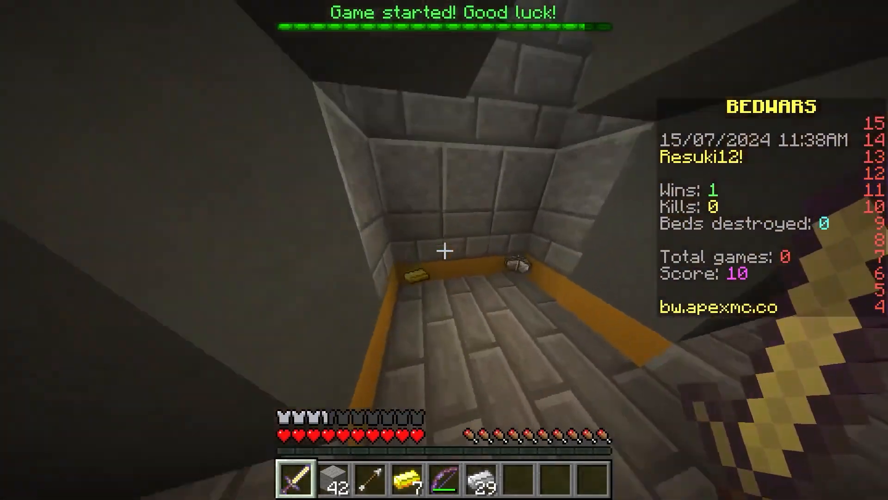
pyautogui.moveTo(444, 250)
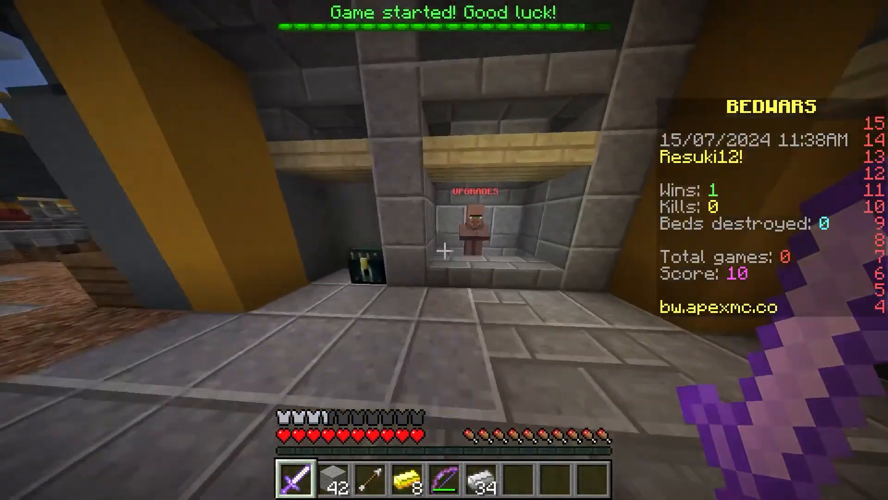